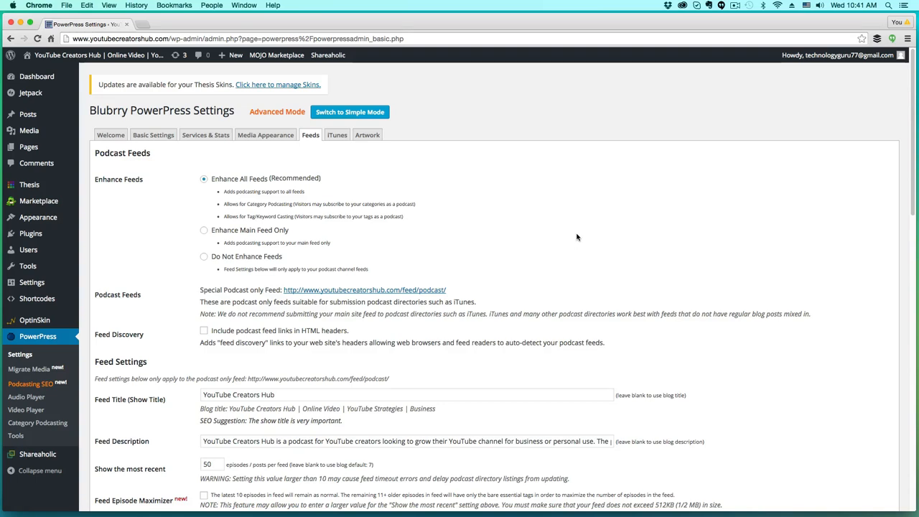
mouse_move(205, 222)
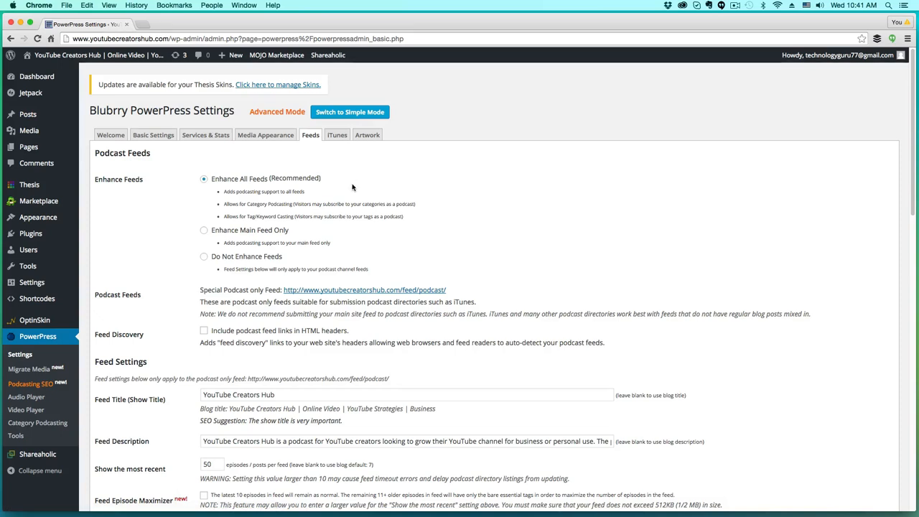
mouse_move(350, 184)
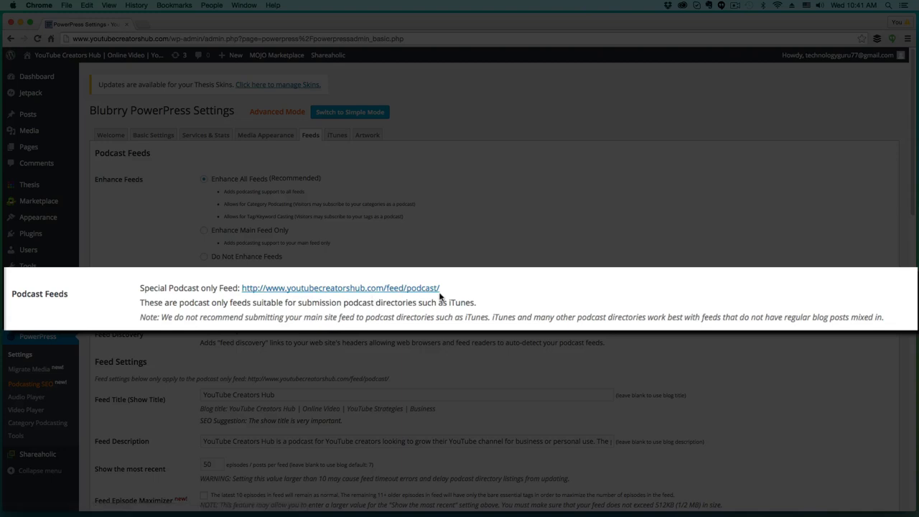
mouse_move(444, 293)
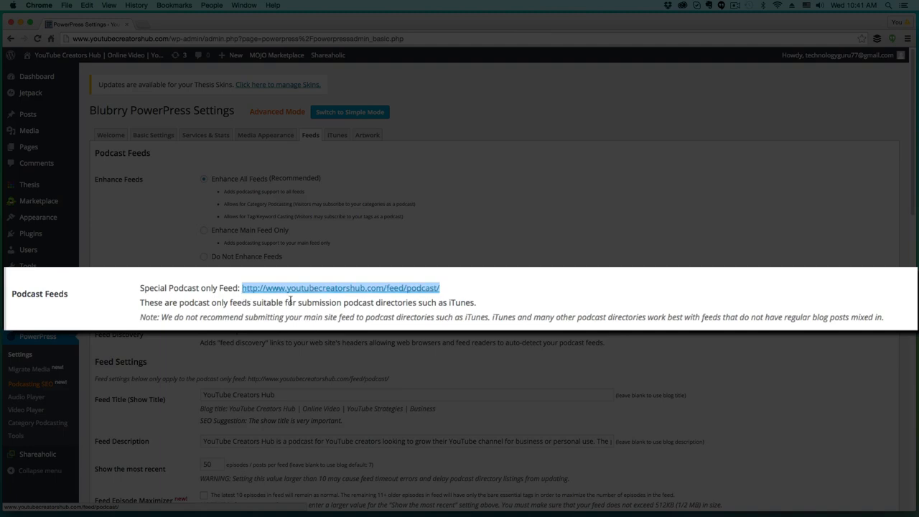
Step: Copy the PowerPress 'Special Podcast only Feed' link address
right_click(341, 288)
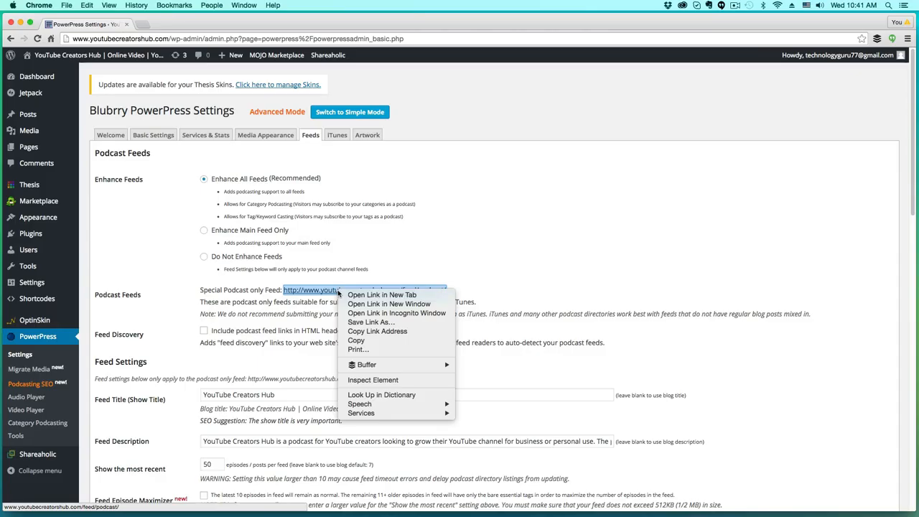
click(483, 279)
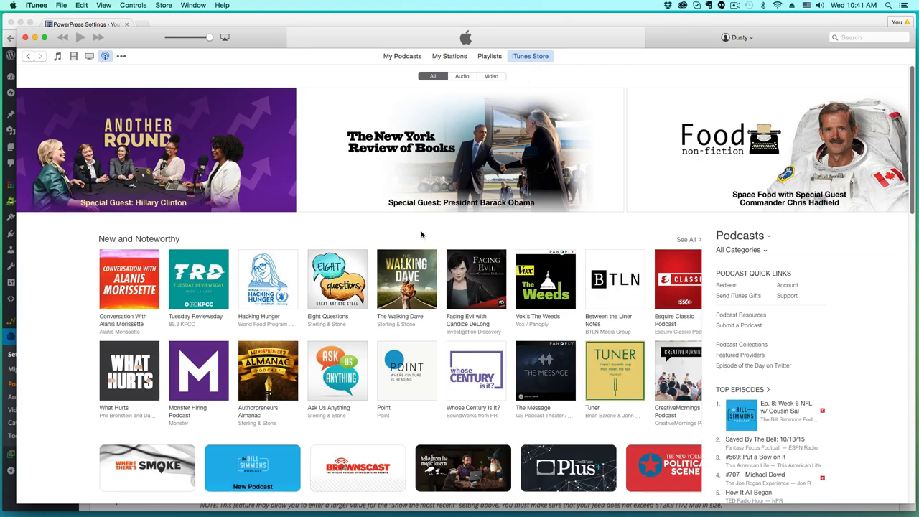
Step: Scroll the iTunes Store Podcasts page and choose Submit a Podcast from Quick Links
scroll(down, 3)
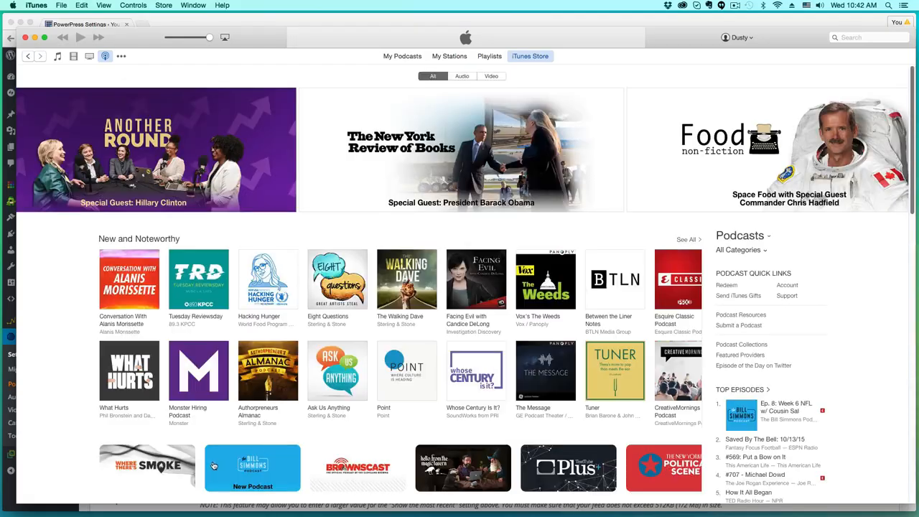
scroll(down, 3)
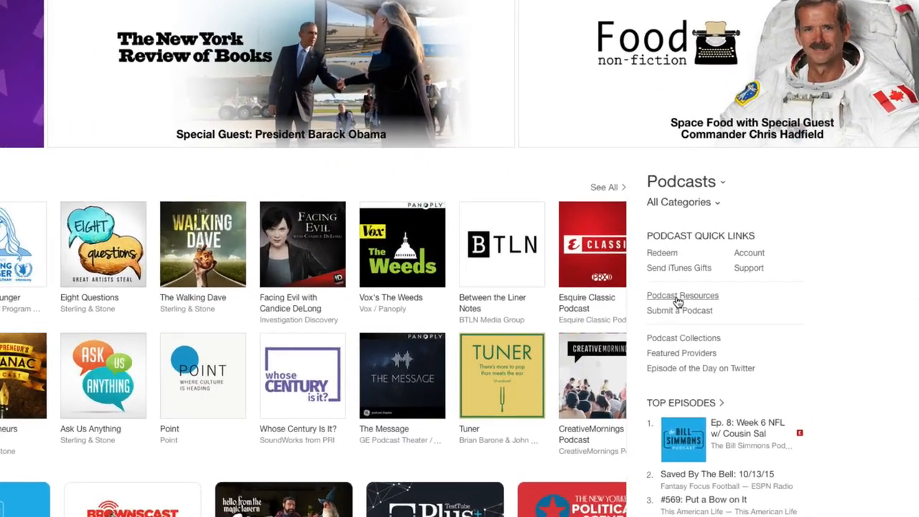
mouse_move(671, 316)
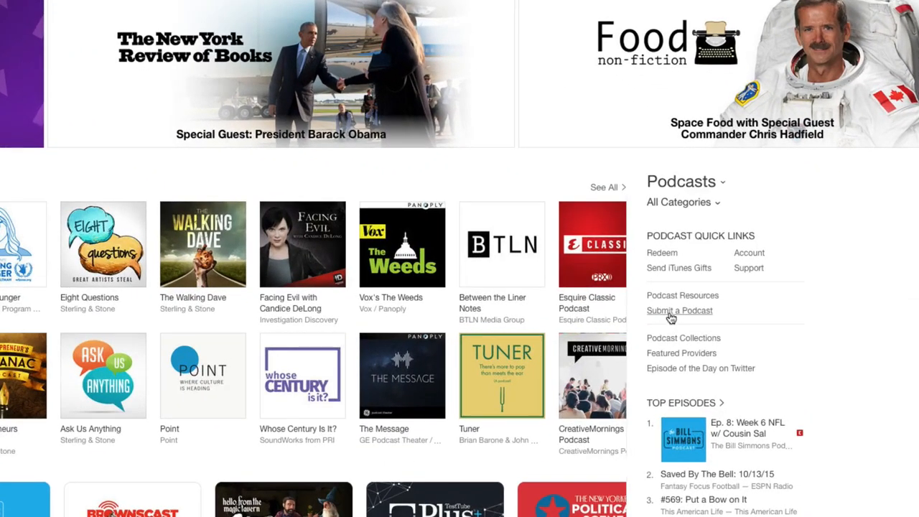
click(680, 310)
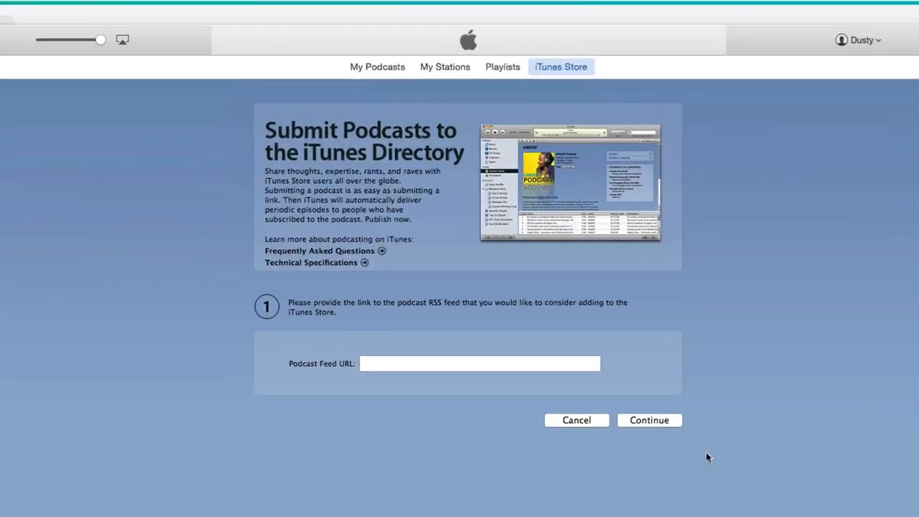
click(479, 363)
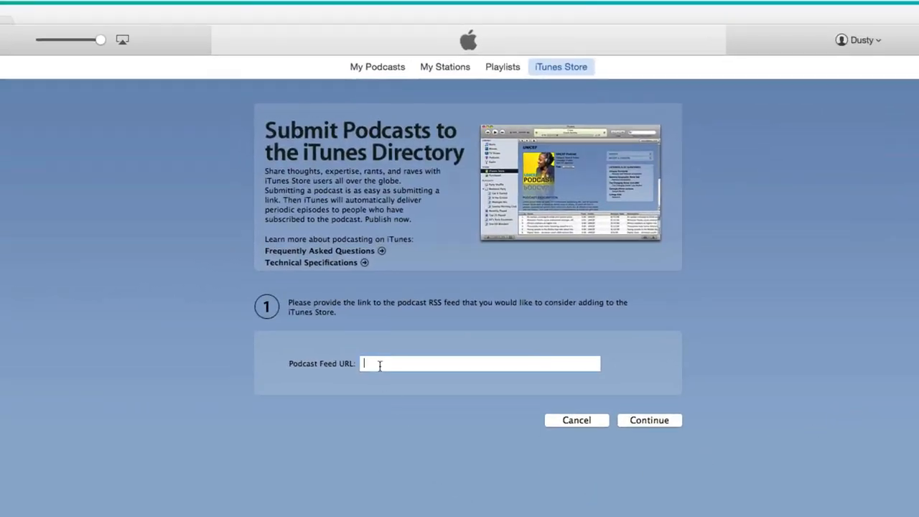
text(http://www.youtubecreatorshub.com/feed/podcast/)
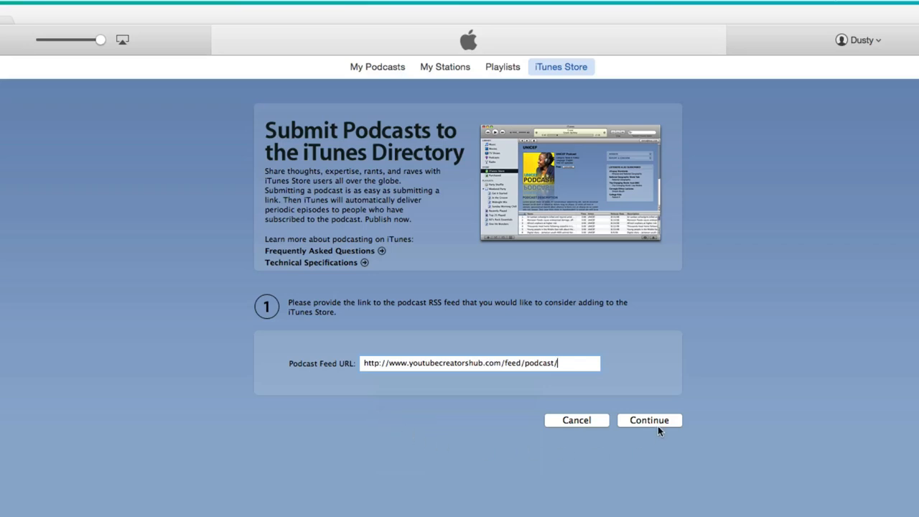
mouse_move(300, 413)
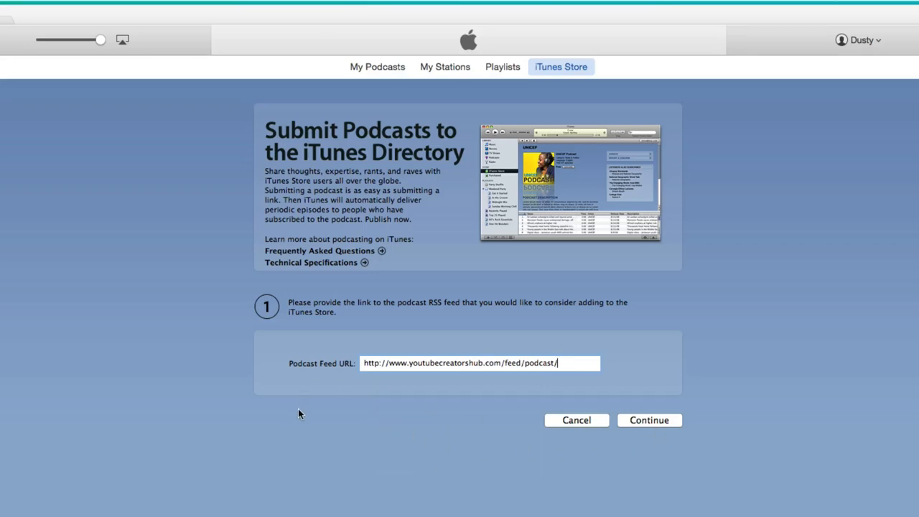
mouse_move(304, 408)
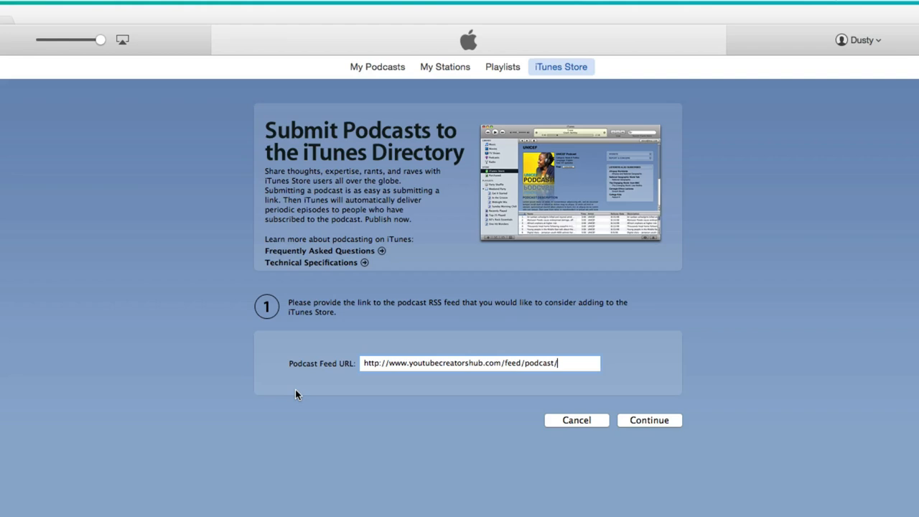
mouse_move(292, 385)
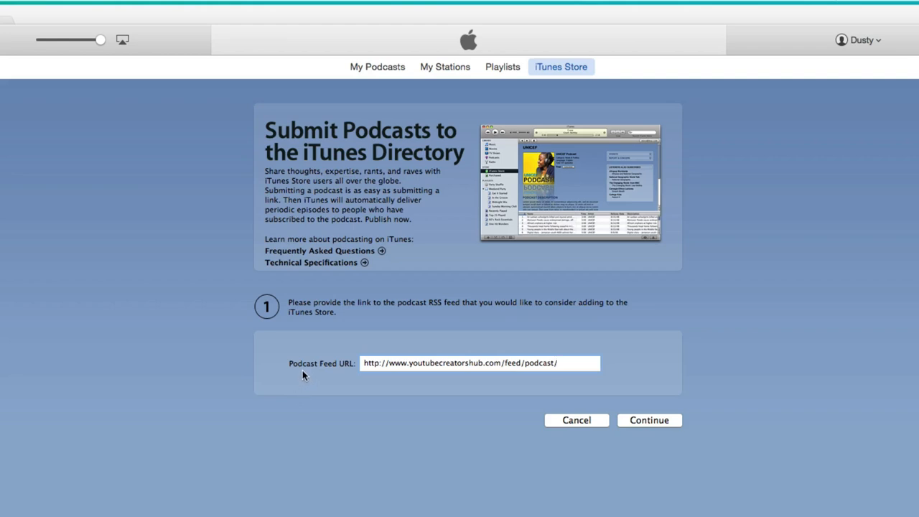
mouse_move(293, 378)
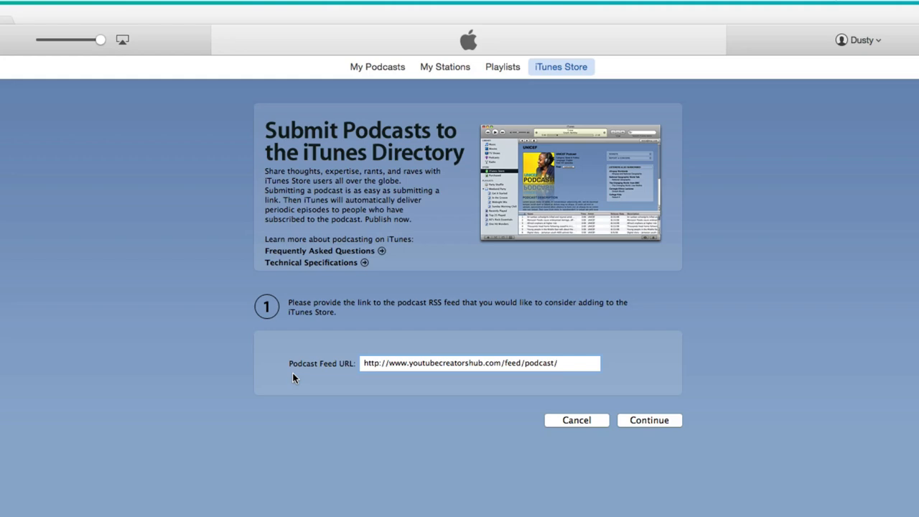
click(649, 420)
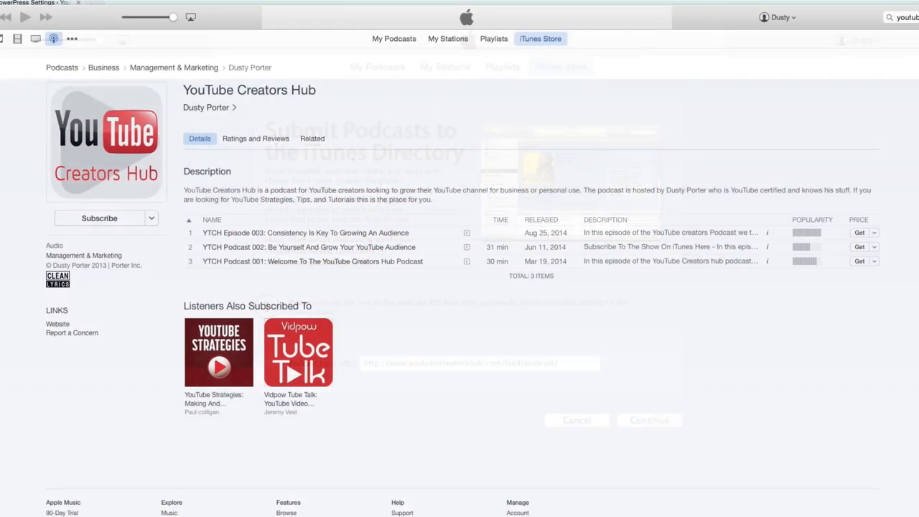
Step: Show the YouTube Creators Hub store listing with its three episodes
click(577, 420)
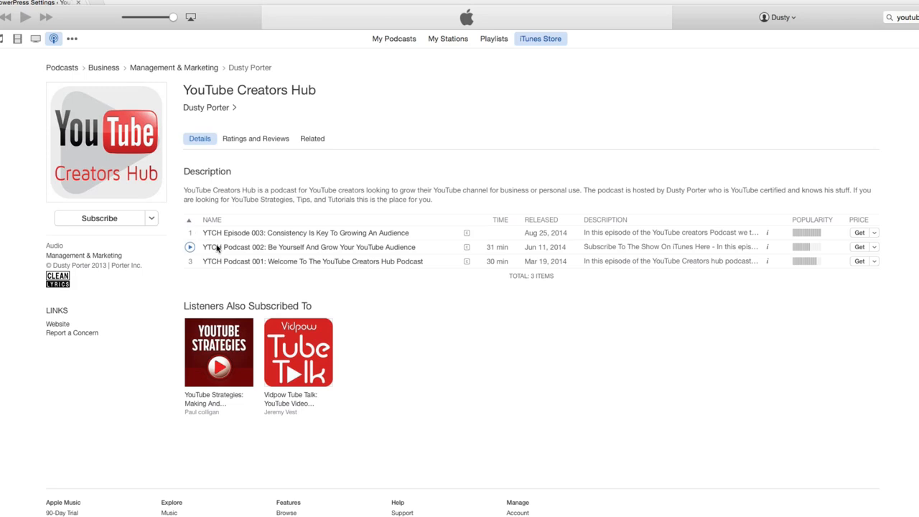
mouse_move(218, 249)
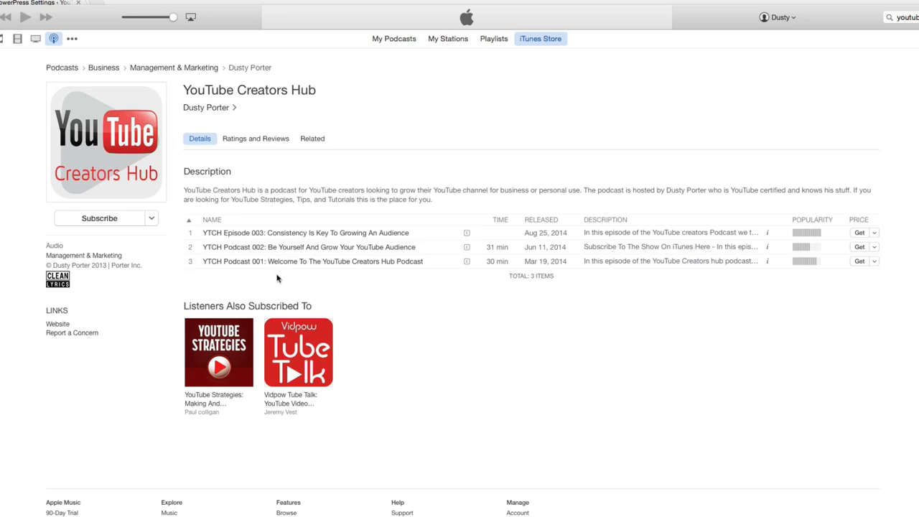
mouse_move(277, 271)
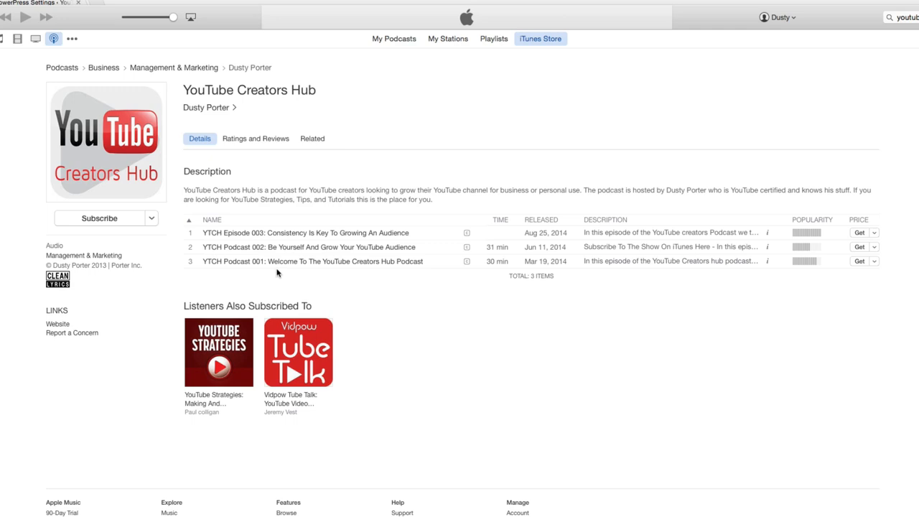
mouse_move(280, 274)
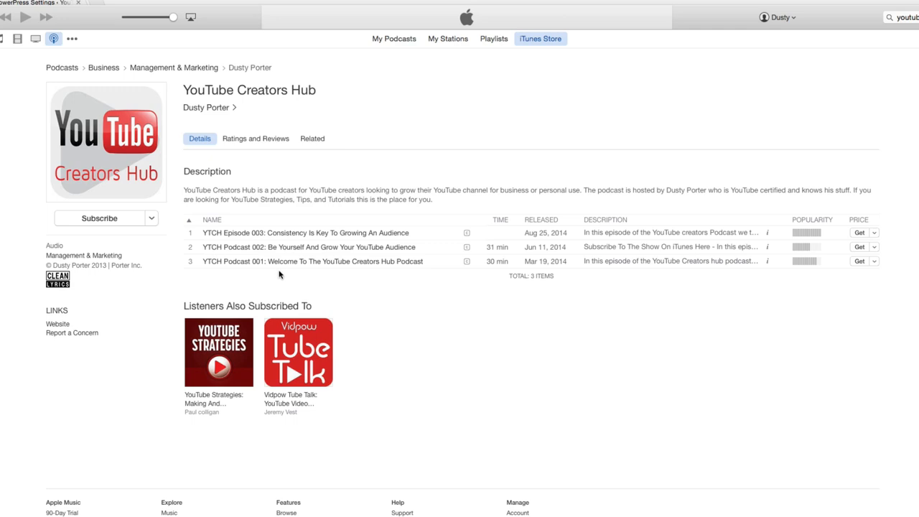
mouse_move(278, 275)
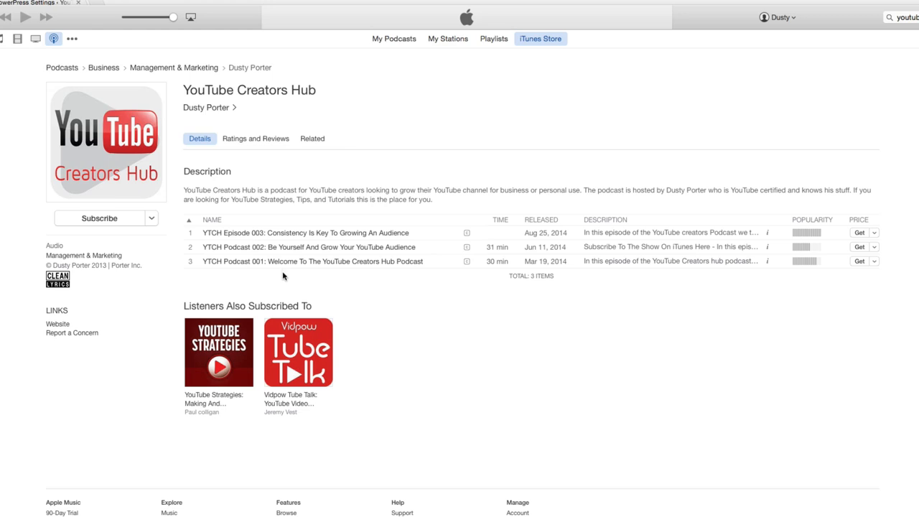
mouse_move(286, 278)
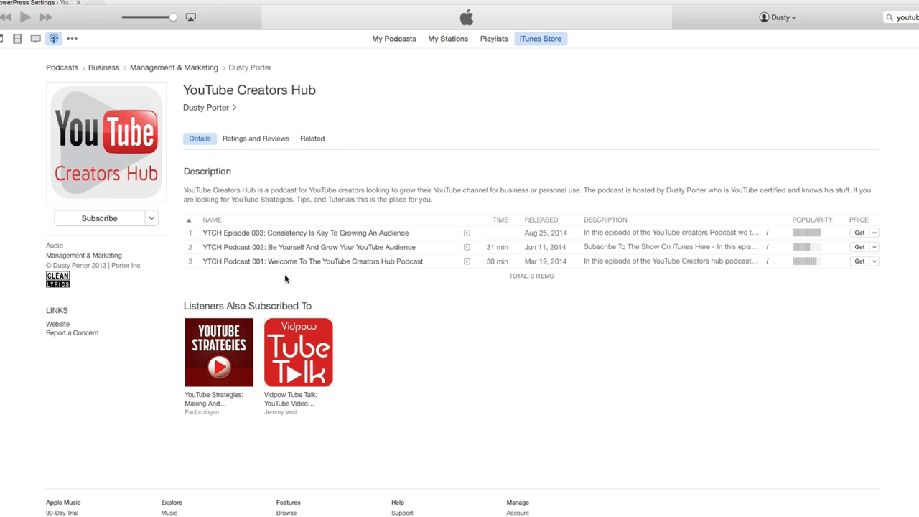